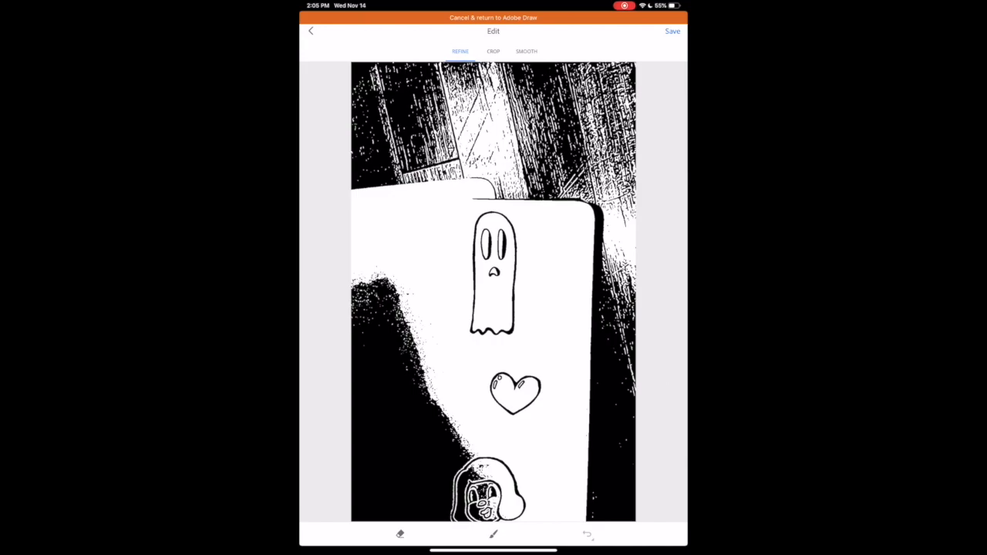
Crop the captured notebook page tightly around the ghost drawing
{"action": "left_click", "coordinate": [494, 51]}
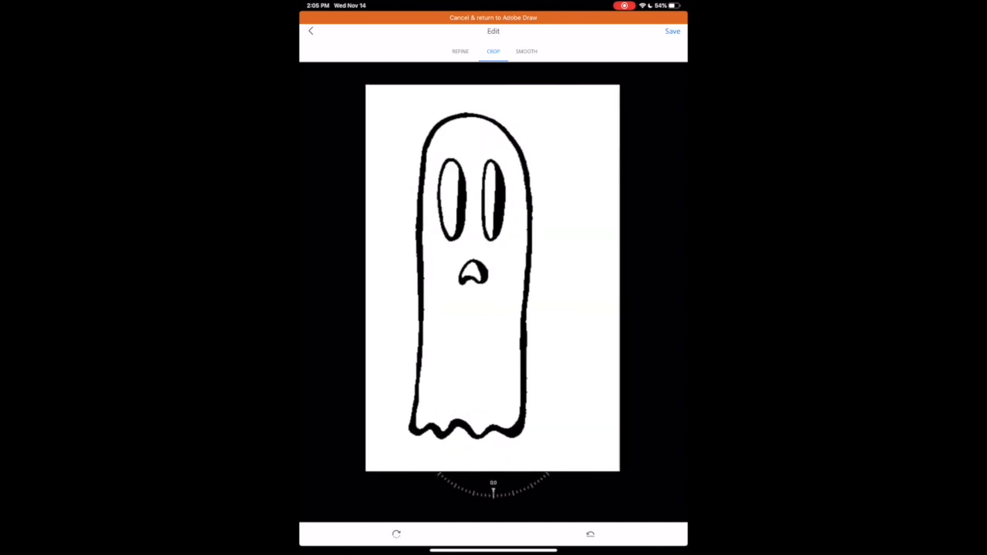
Finish the capture so the cropped ghost arrives as an image layer in Draw
{"action": "left_click", "coordinate": [673, 31]}
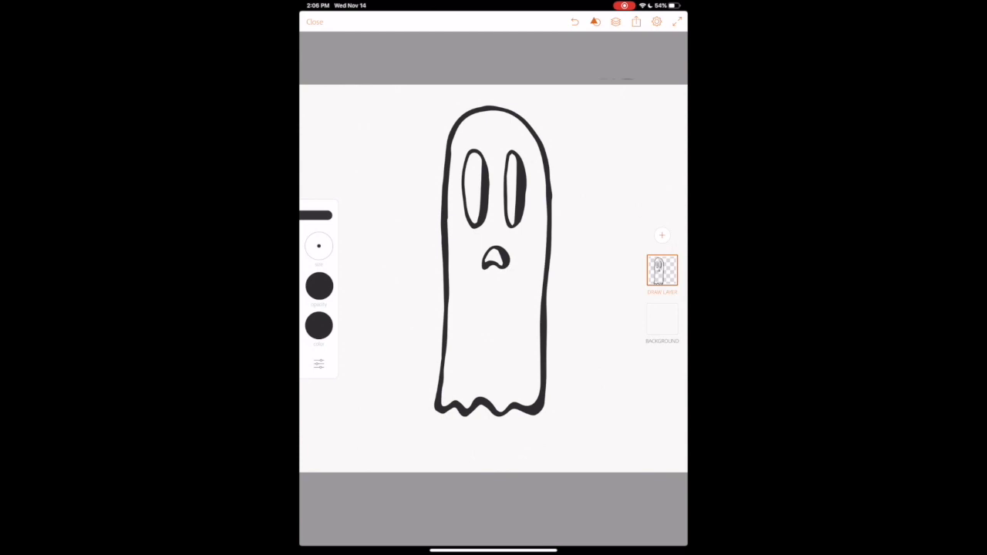
Fill the ghost's body with light grey, leaving the eye centres white
{"action": "left_click", "coordinate": [318, 324]}
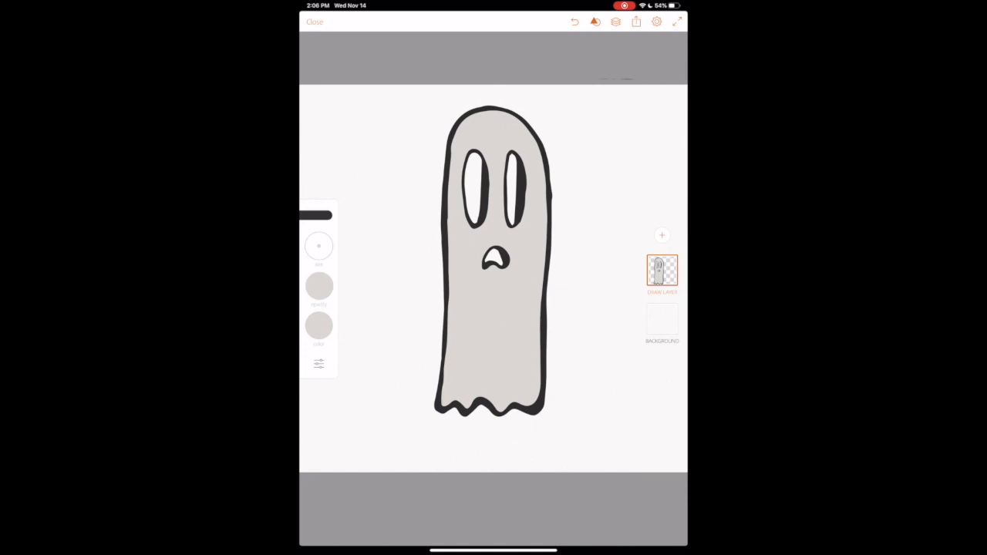
{"action": "left_click", "coordinate": [662, 319]}
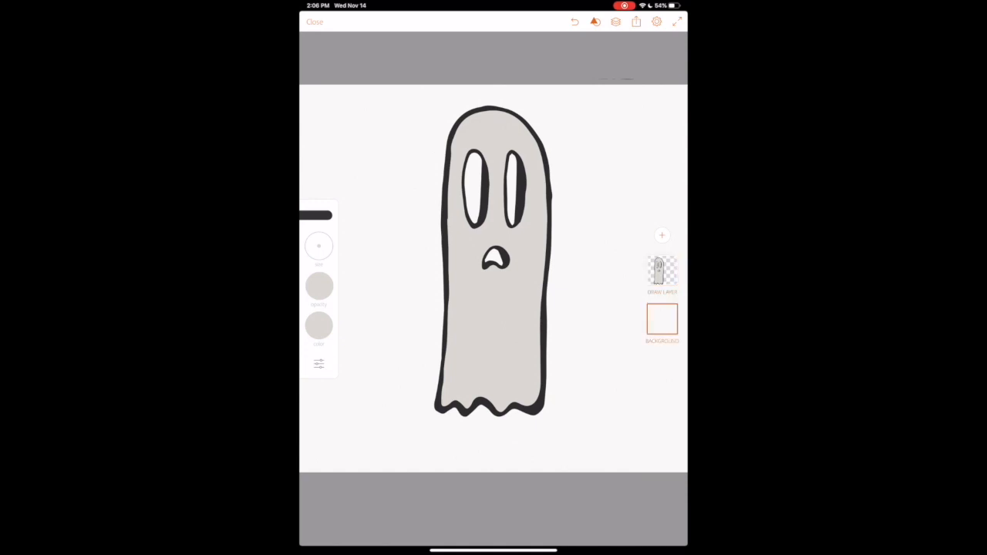
Hide the white background layer and save the ghost out as an image to the camera roll
{"action": "left_click", "coordinate": [662, 319]}
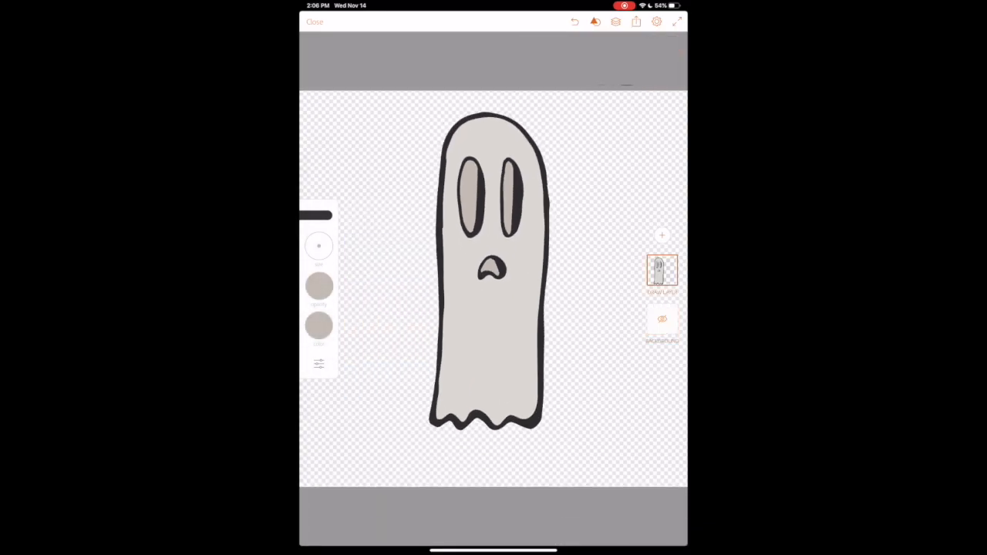
{"action": "left_click", "coordinate": [636, 21]}
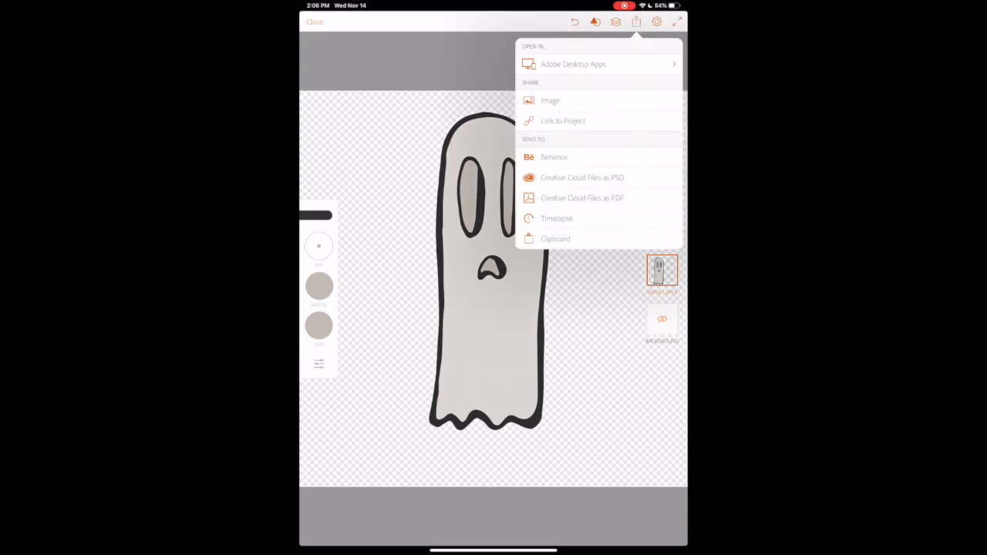
{"action": "left_click", "coordinate": [549, 100]}
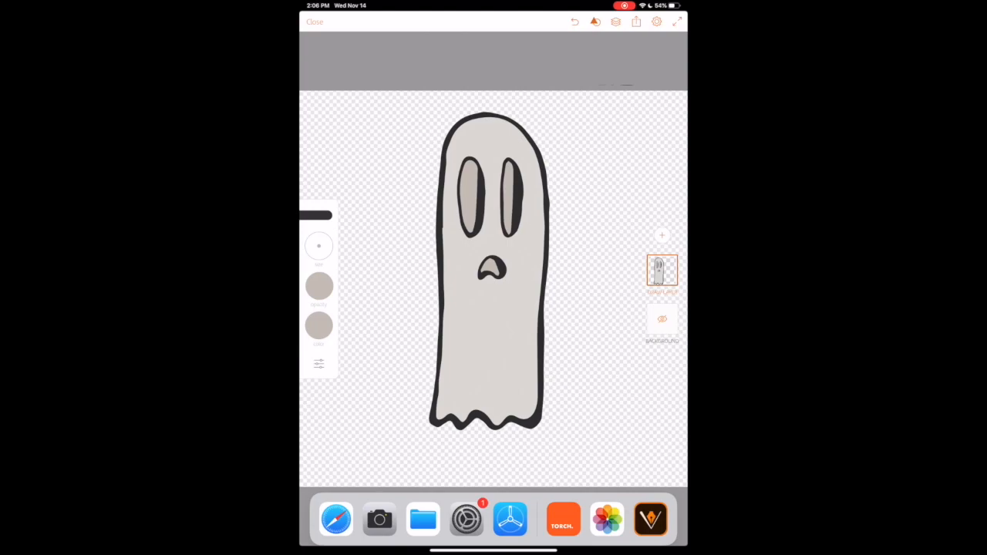
Create and open a new Torch AR project named 'ghost'
{"action": "left_click", "coordinate": [315, 21]}
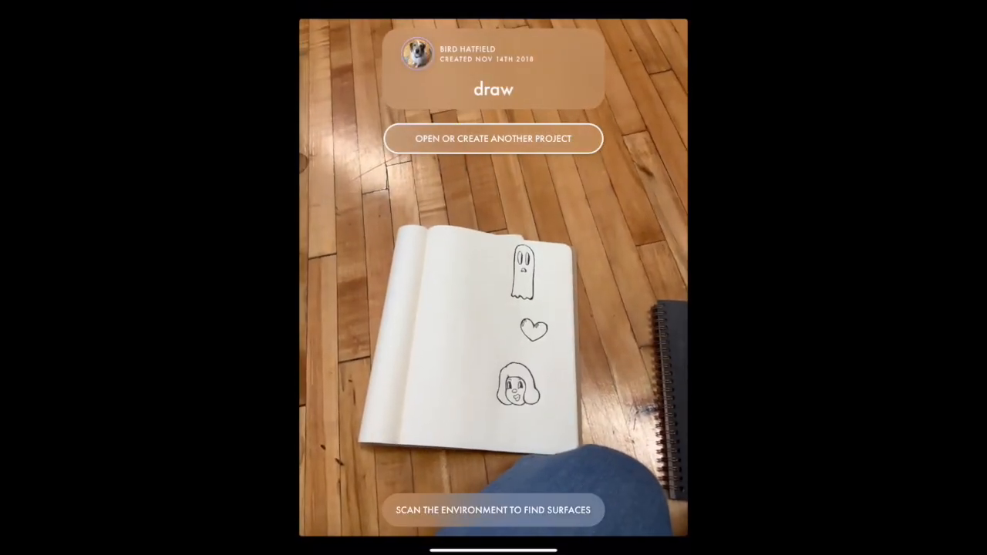
{"action": "left_click", "coordinate": [494, 139]}
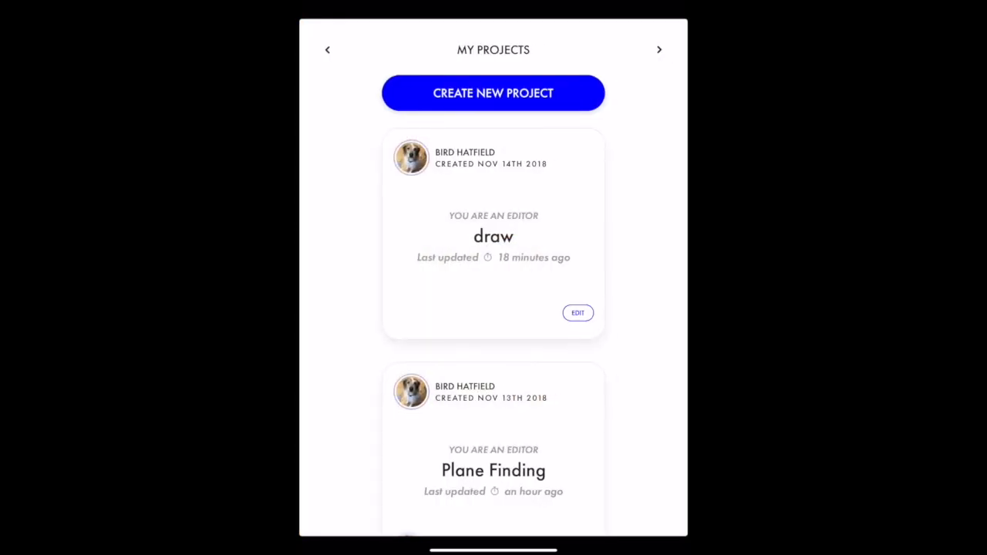
{"action": "left_click", "coordinate": [494, 92]}
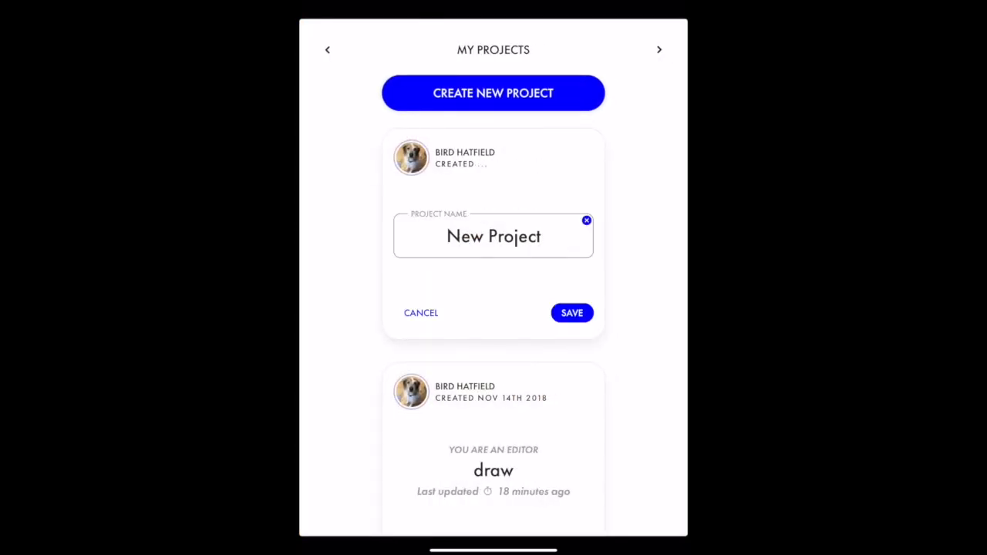
{"action": "type", "text": "gh"}
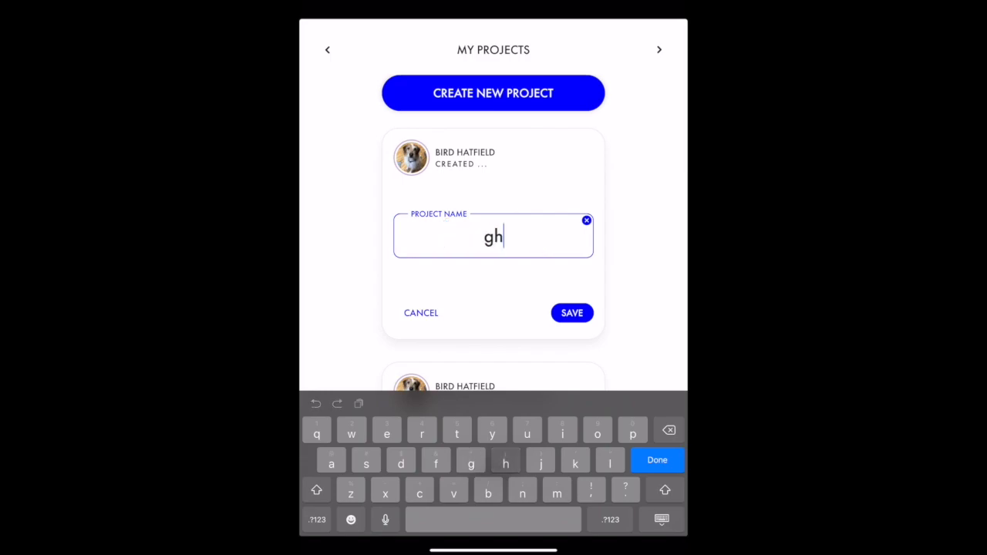
{"action": "type", "text": "ost"}
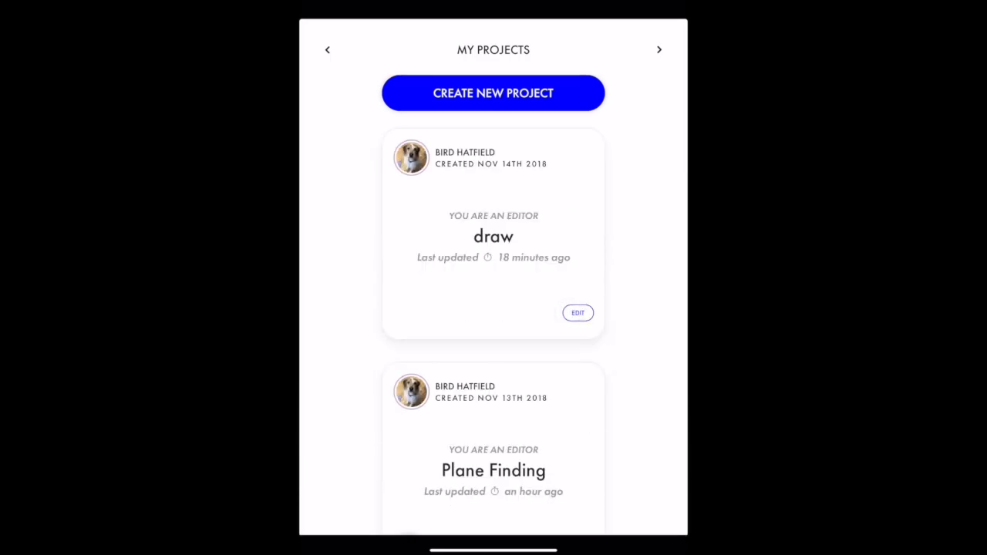
{"action": "left_click", "coordinate": [577, 312]}
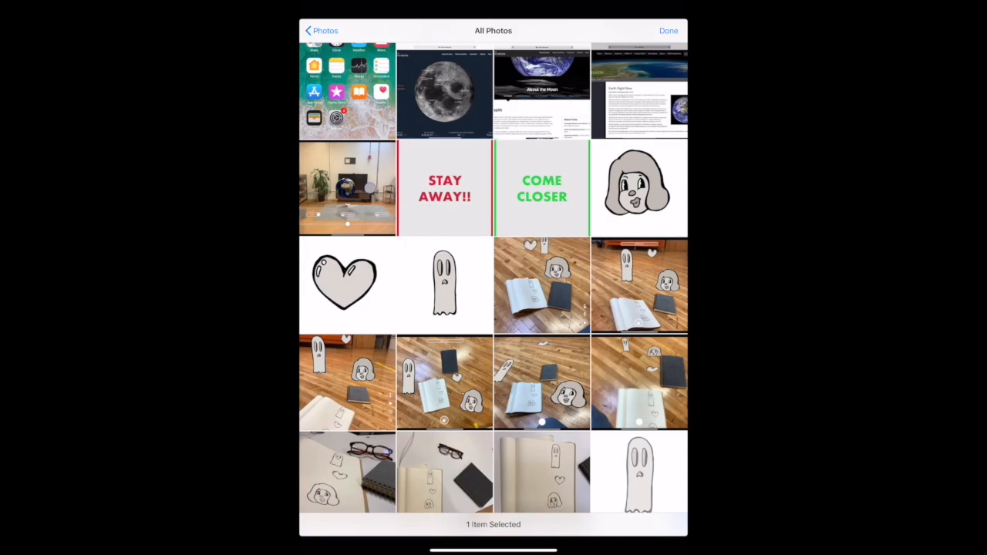
Import the ghost image into the scene, then add the heart and face drawings from the camera roll
{"action": "left_click", "coordinate": [668, 31]}
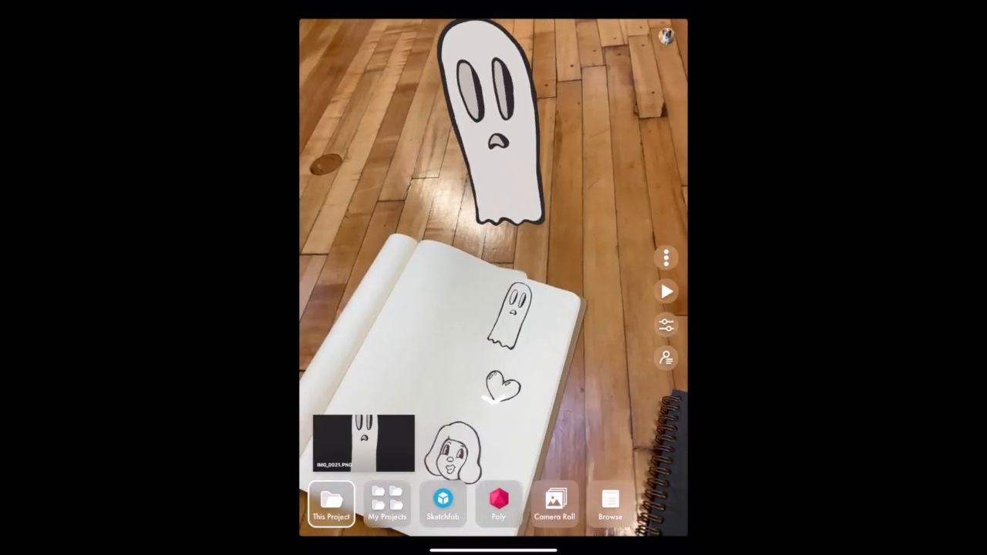
{"action": "left_click", "coordinate": [553, 506]}
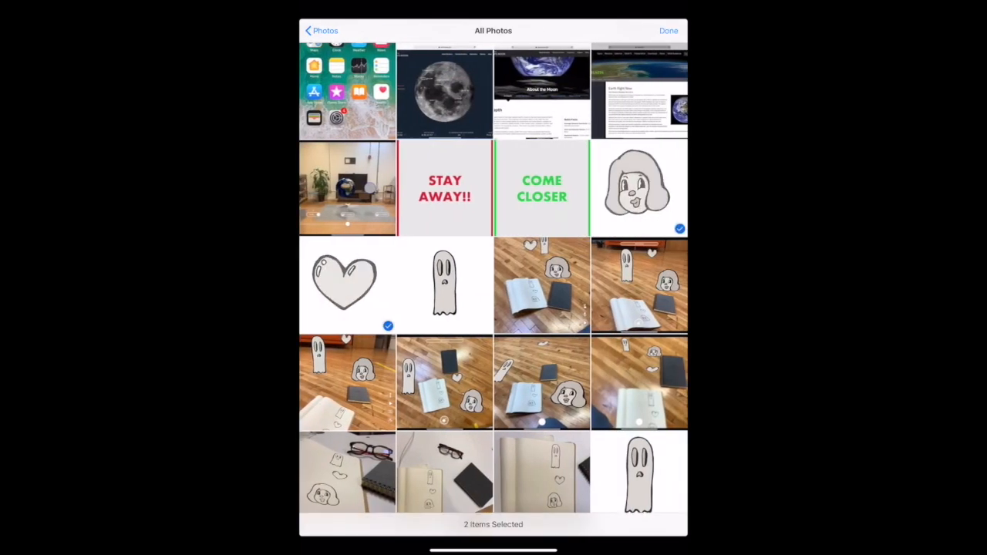
{"action": "left_click", "coordinate": [668, 31]}
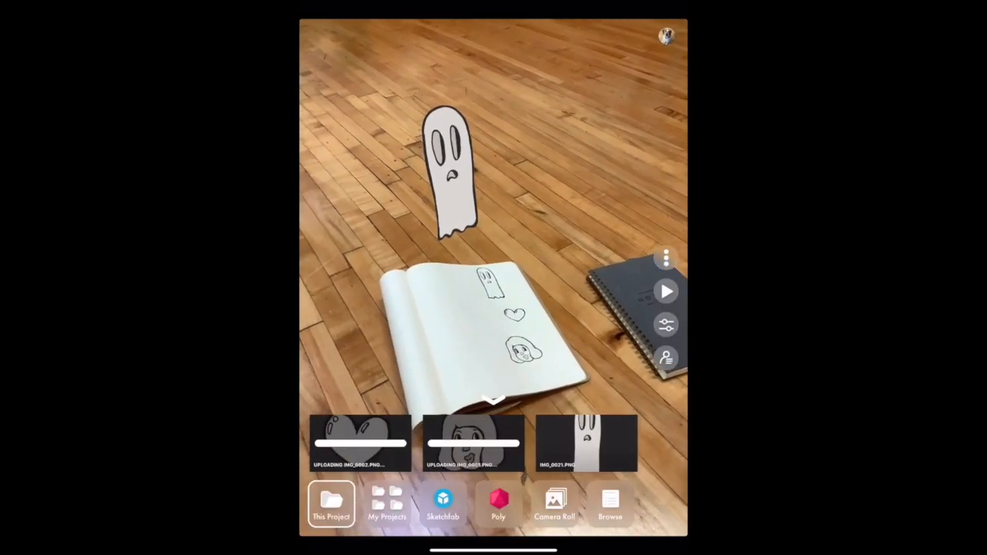